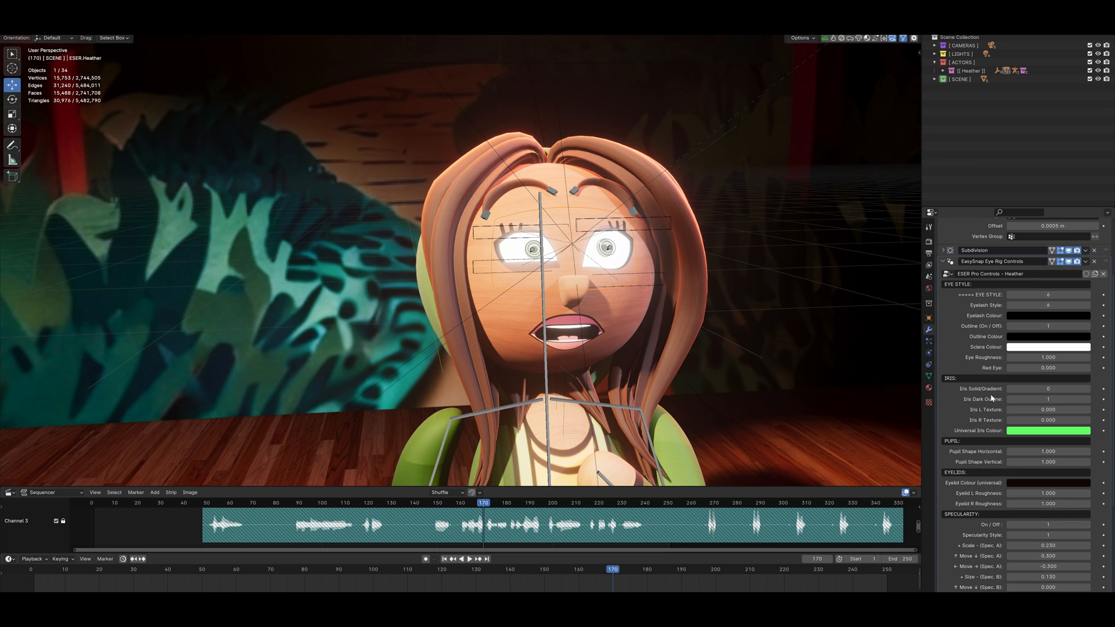
{"action": "mouse_move", "coordinate": [987, 398]}
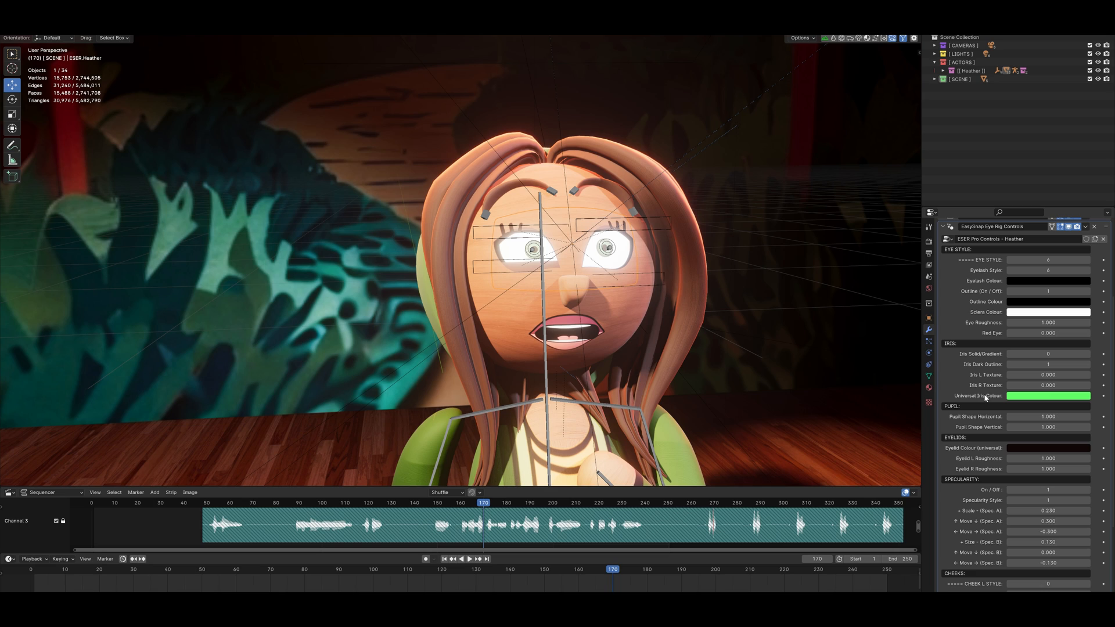
{"action": "mouse_move", "coordinate": [986, 259]}
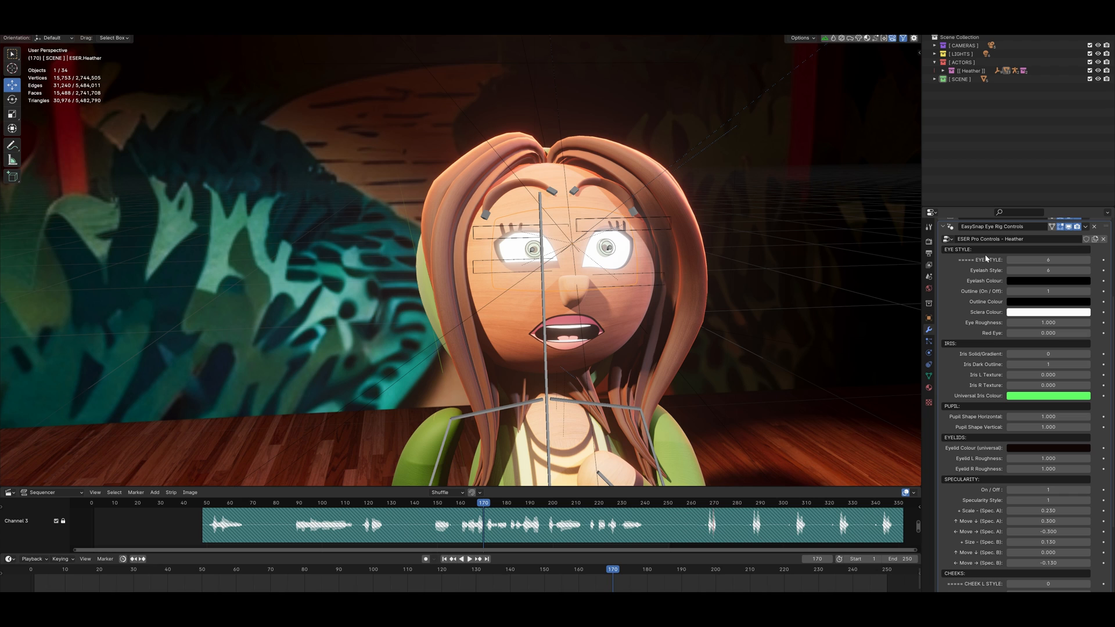
{"action": "mouse_move", "coordinate": [990, 259]}
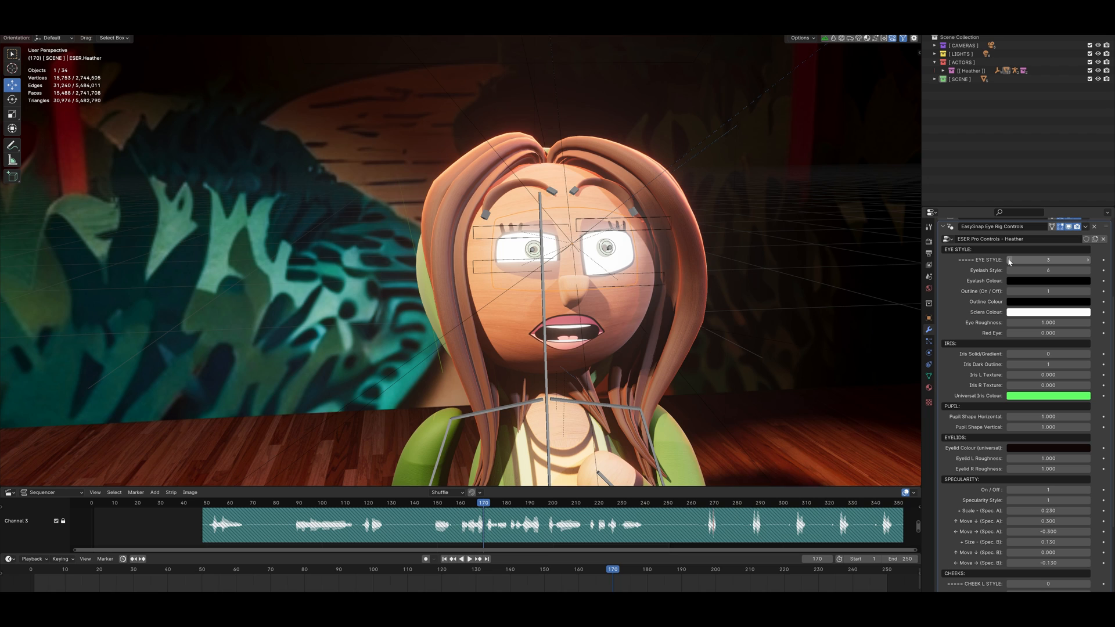
Step: Try other eye and eyelash styles, return them to style 4, and switch the eye outline off
{"action": "left_click", "coordinate": [1010, 259]}
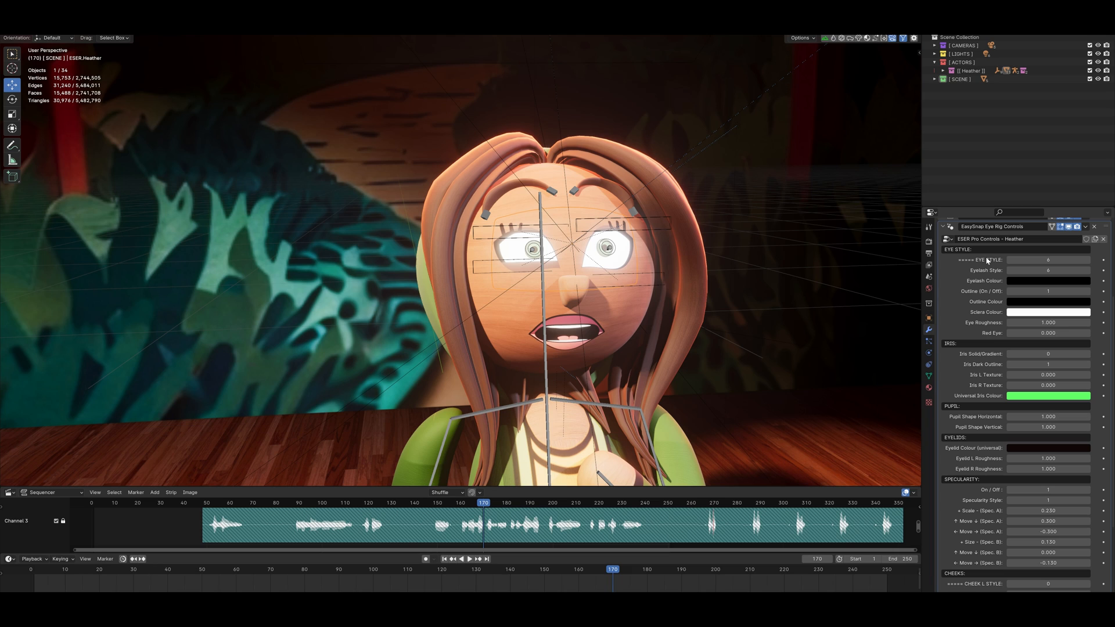
{"action": "mouse_move", "coordinate": [1075, 270]}
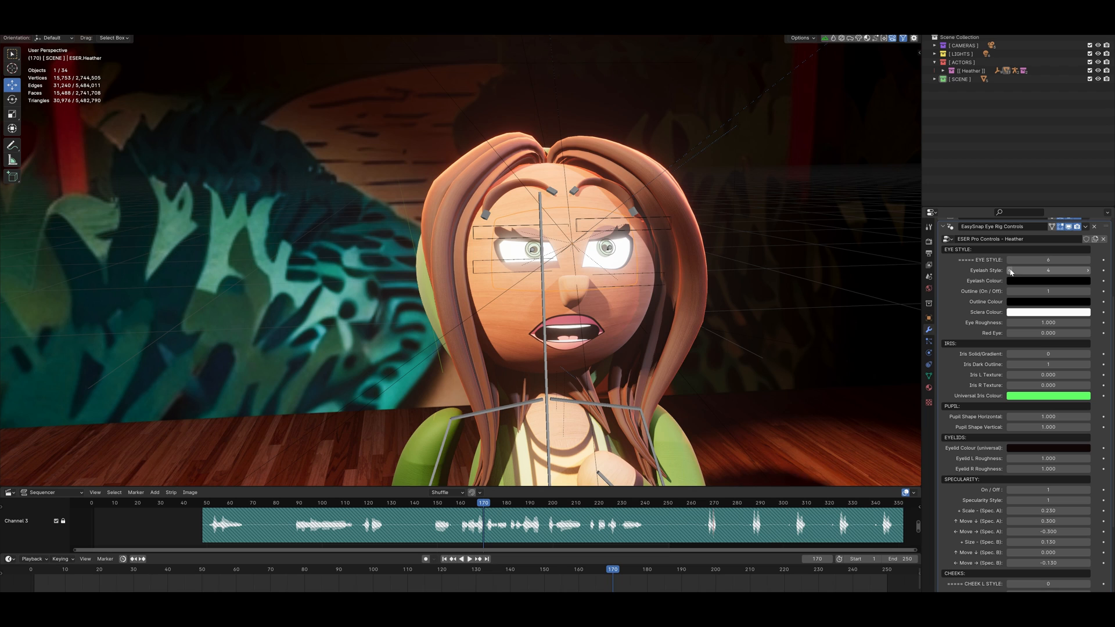
{"action": "left_click", "coordinate": [1037, 270]}
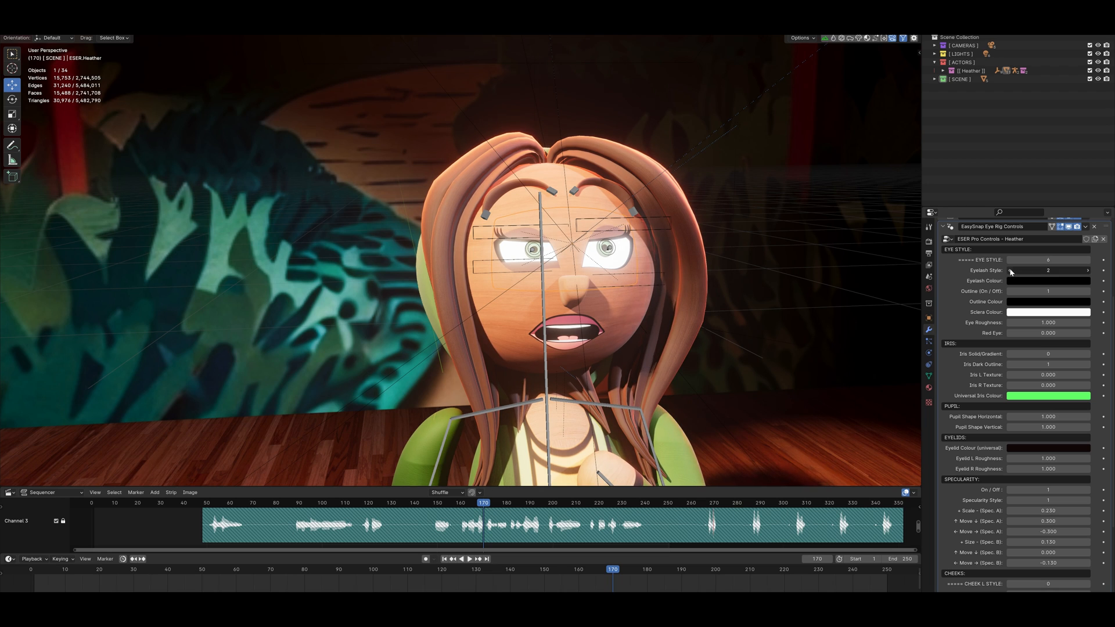
{"action": "left_click", "coordinate": [1008, 271]}
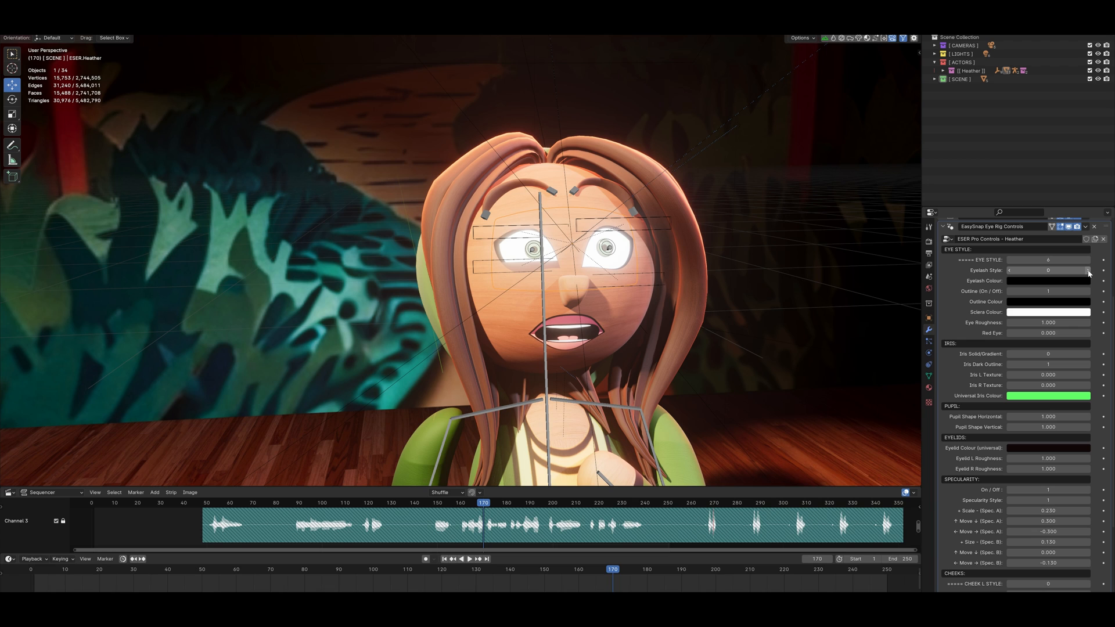
{"action": "left_click", "coordinate": [1047, 270]}
{"action": "type", "text": "6"}
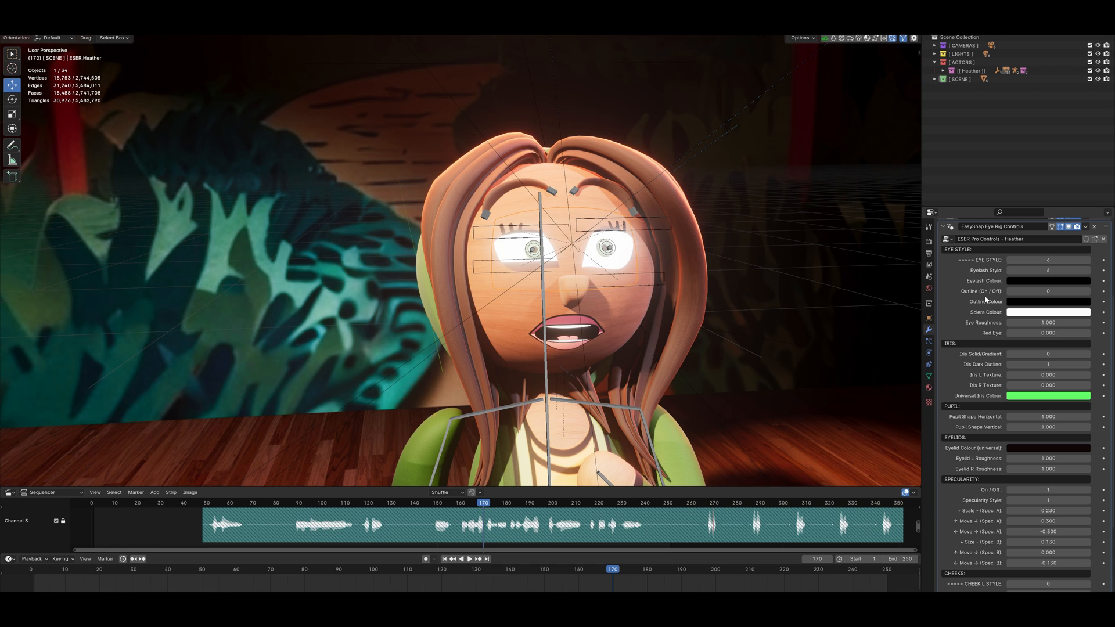
{"action": "mouse_move", "coordinate": [1030, 314]}
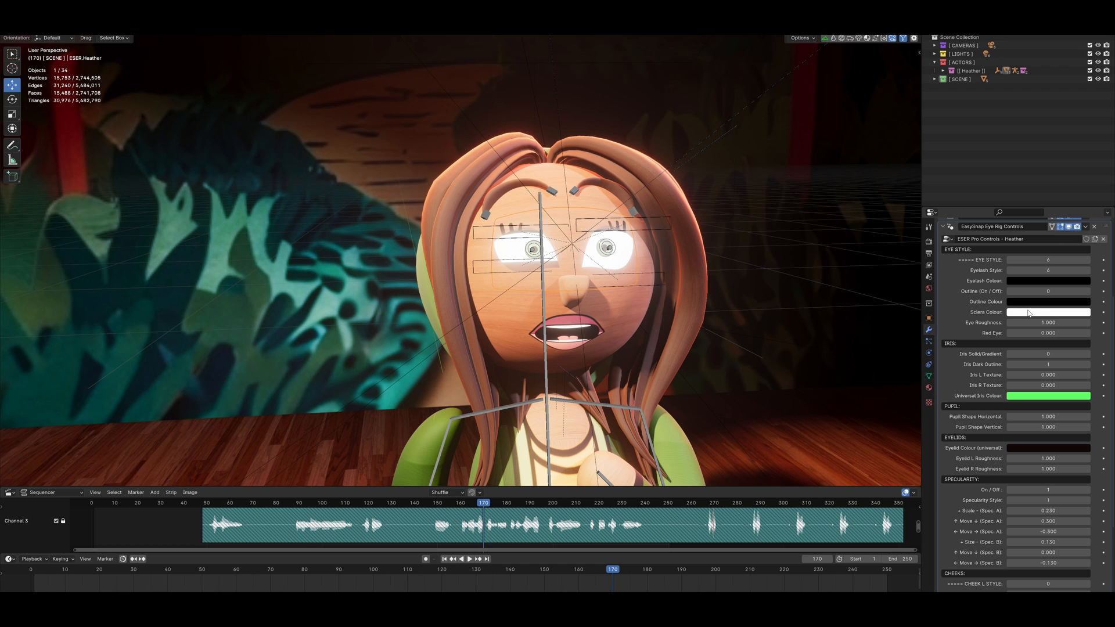
{"action": "left_click", "coordinate": [1048, 313]}
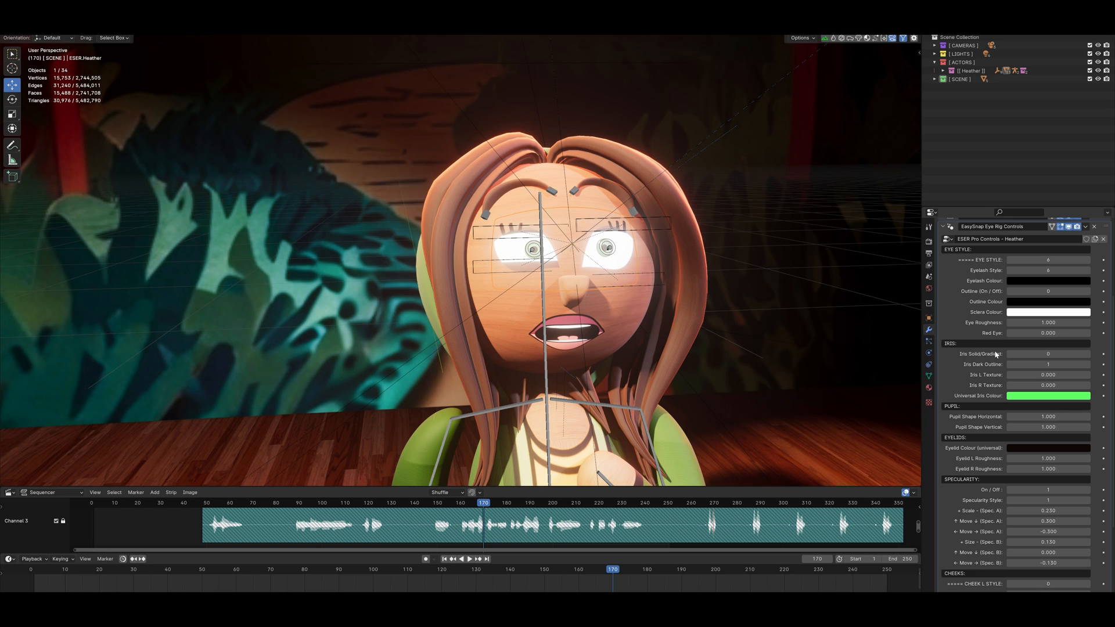
{"action": "mouse_move", "coordinate": [995, 355]}
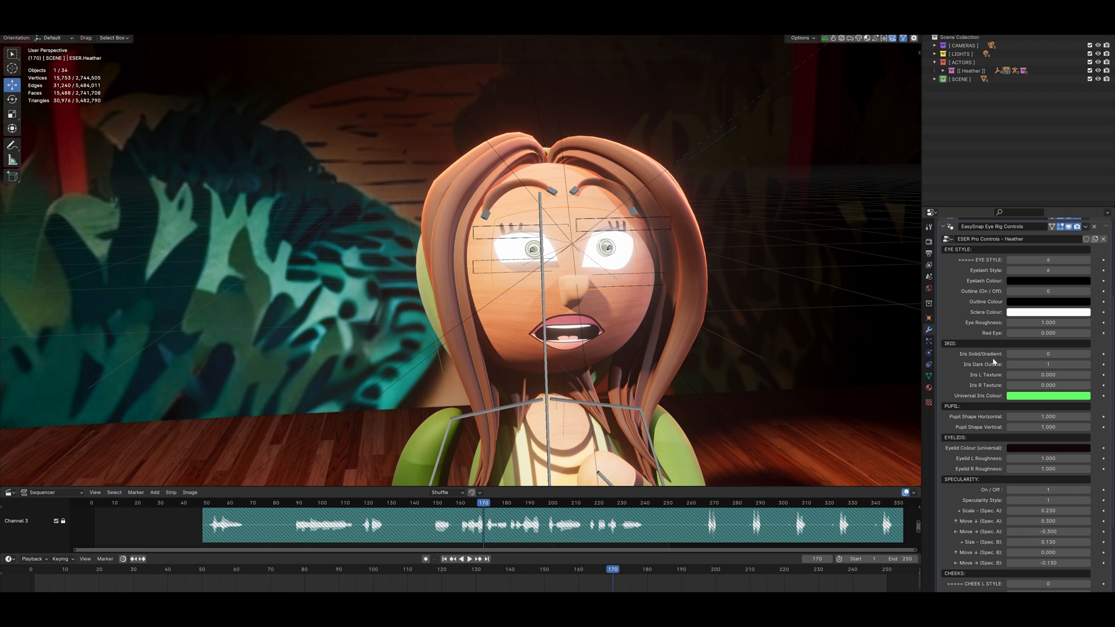
{"action": "mouse_move", "coordinate": [995, 391]}
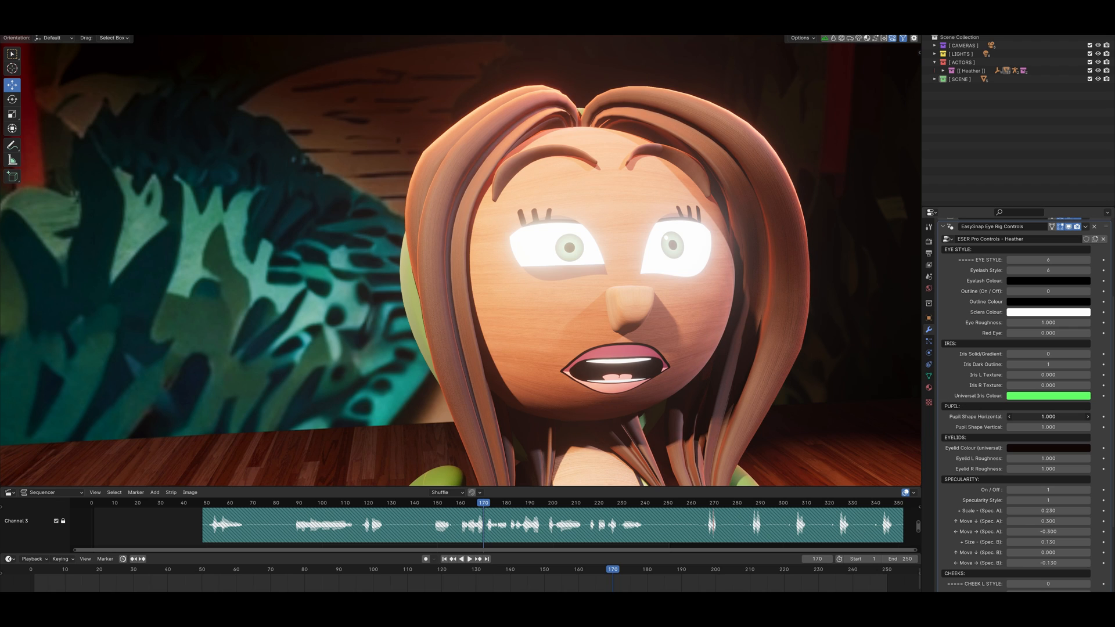
{"action": "left_click_drag", "start_coordinate": [1031, 416], "coordinate": [1081, 416]}
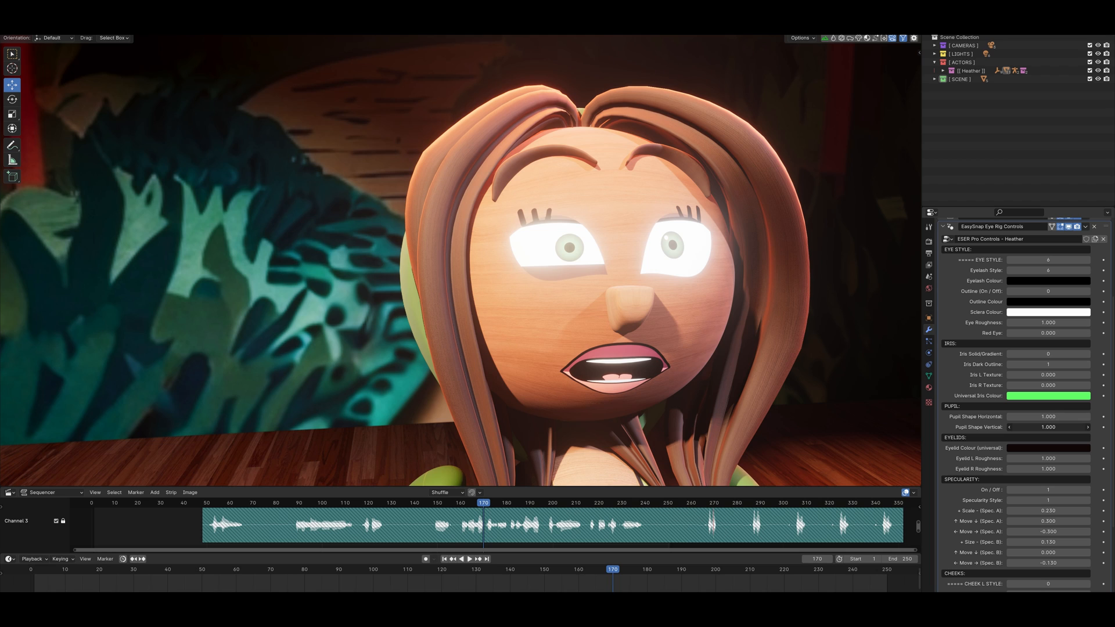
{"action": "left_click_drag", "start_coordinate": [1048, 426], "coordinate": [1081, 426]}
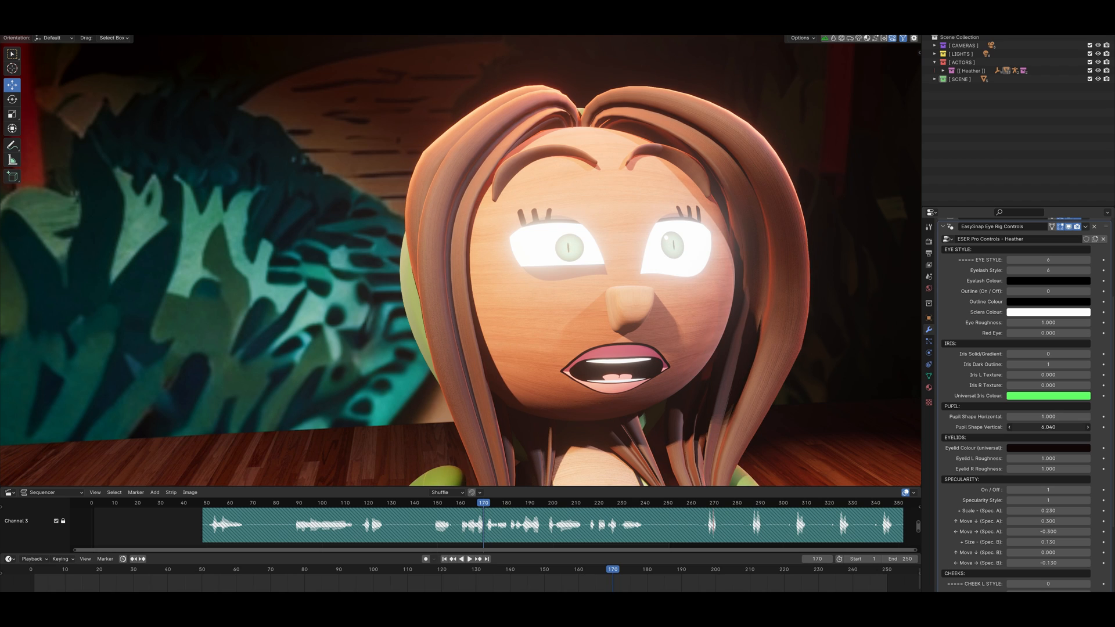
{"action": "left_click_drag", "start_coordinate": [1088, 426], "coordinate": [1010, 427]}
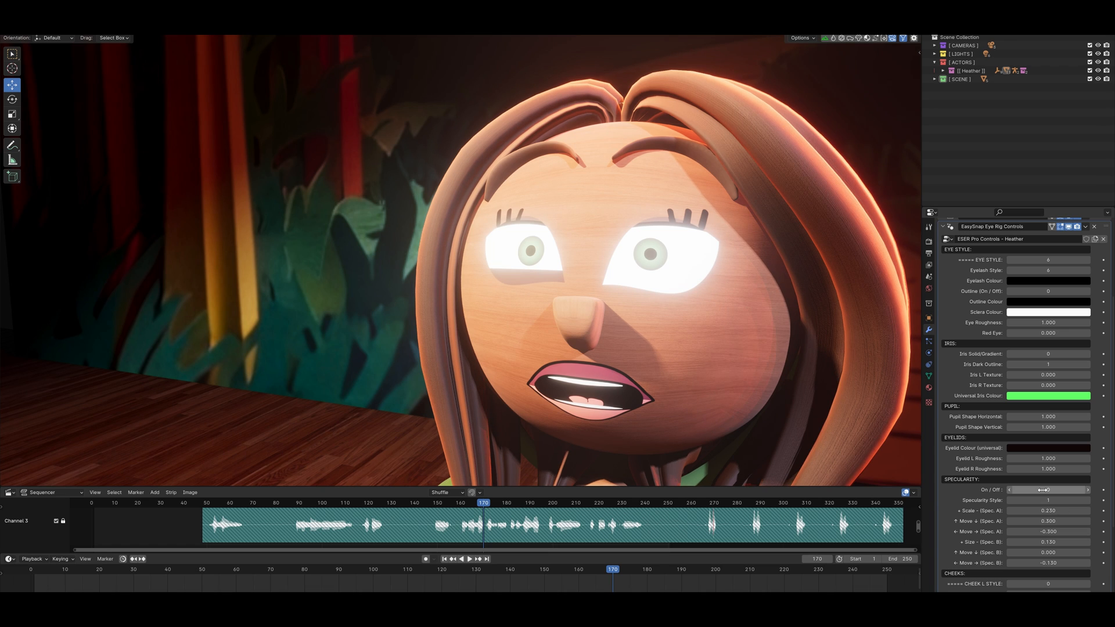
Step: Use specularity style 2 with second highlight size 0.340 and Move X -0.590
{"action": "left_click", "coordinate": [1045, 489]}
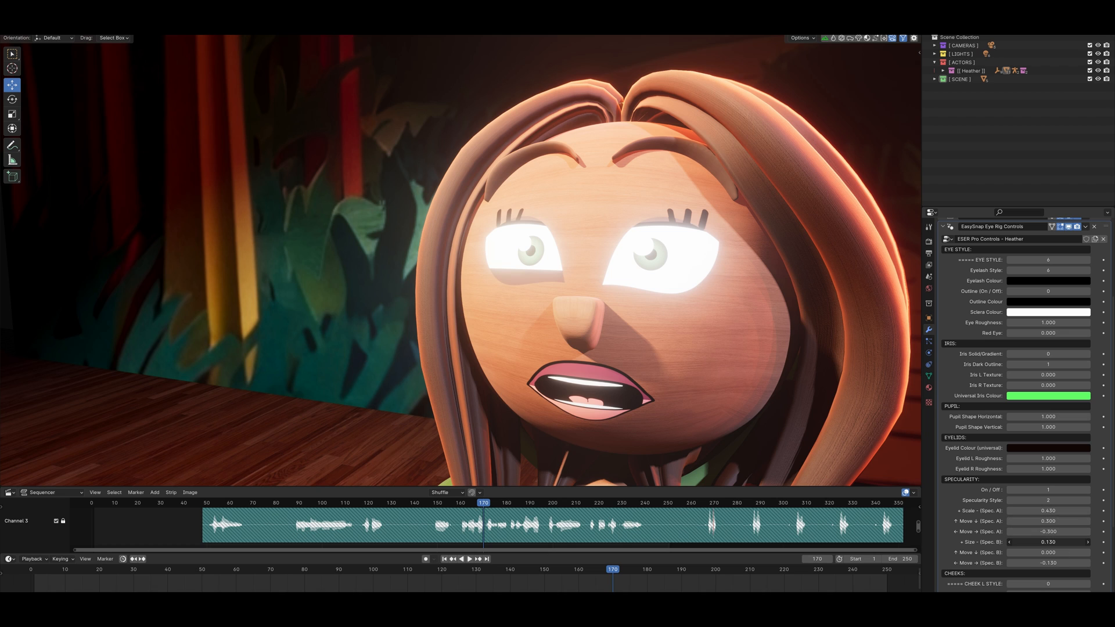
{"action": "left_click", "coordinate": [1049, 542]}
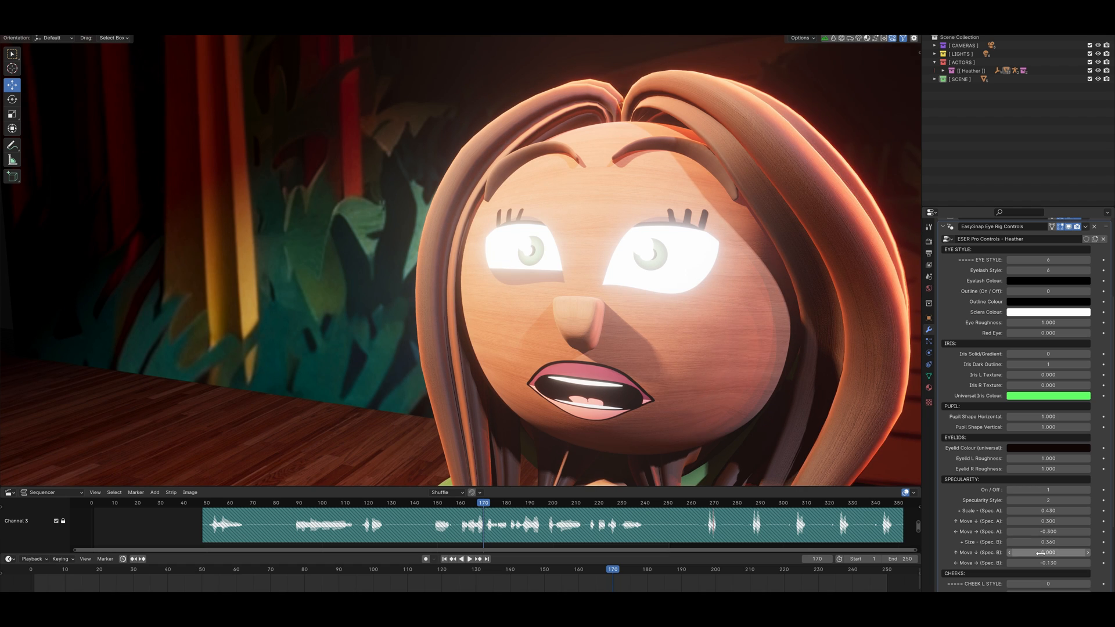
{"action": "left_click", "coordinate": [1048, 553]}
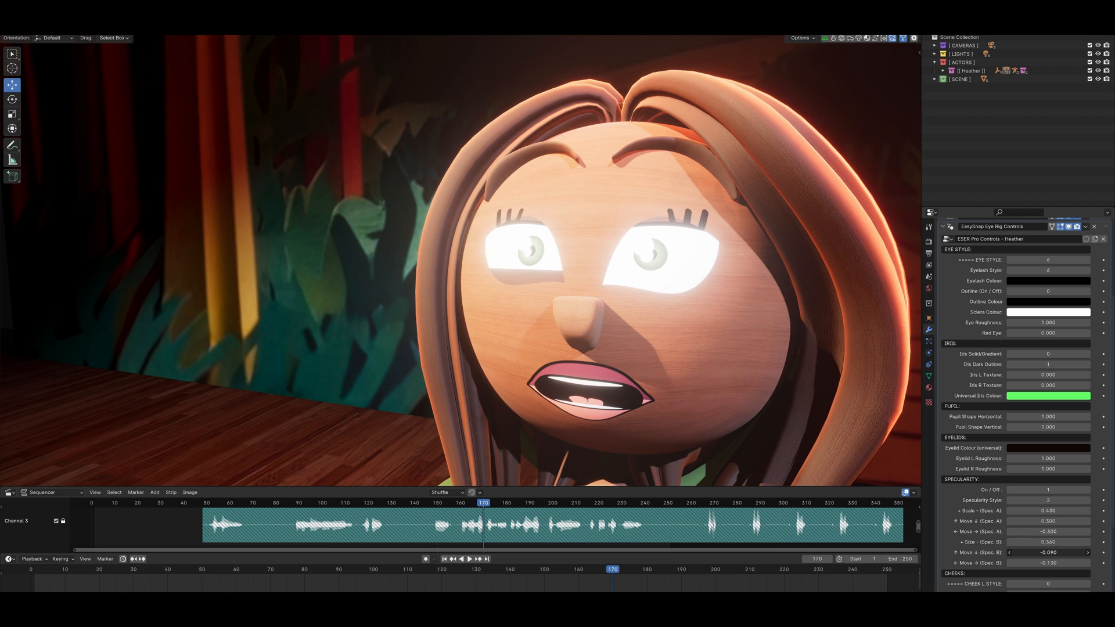